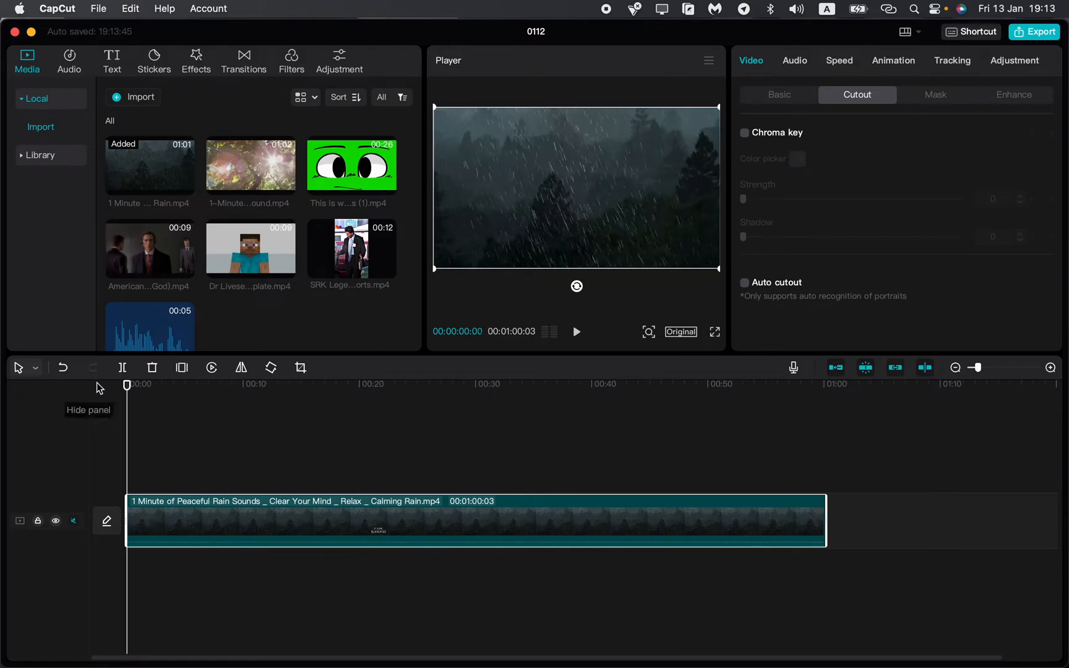
{"action": "mouse_move", "coordinate": [581, 368]}
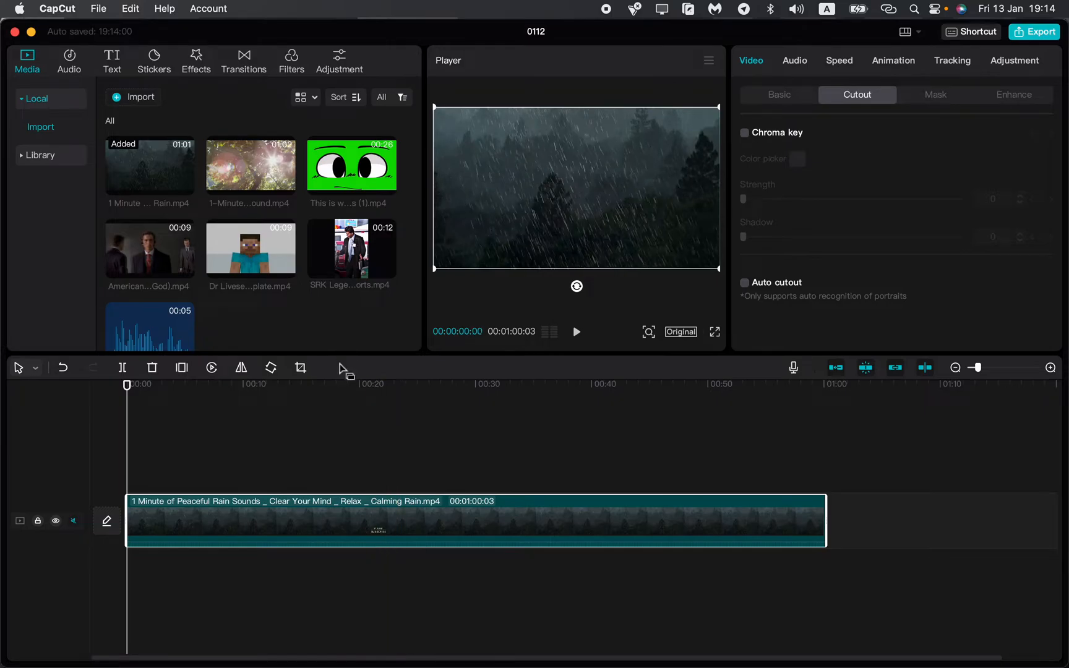
- Scrub partway through the rain forest footage, then stop the preview playback
{"action": "left_click", "coordinate": [341, 383]}
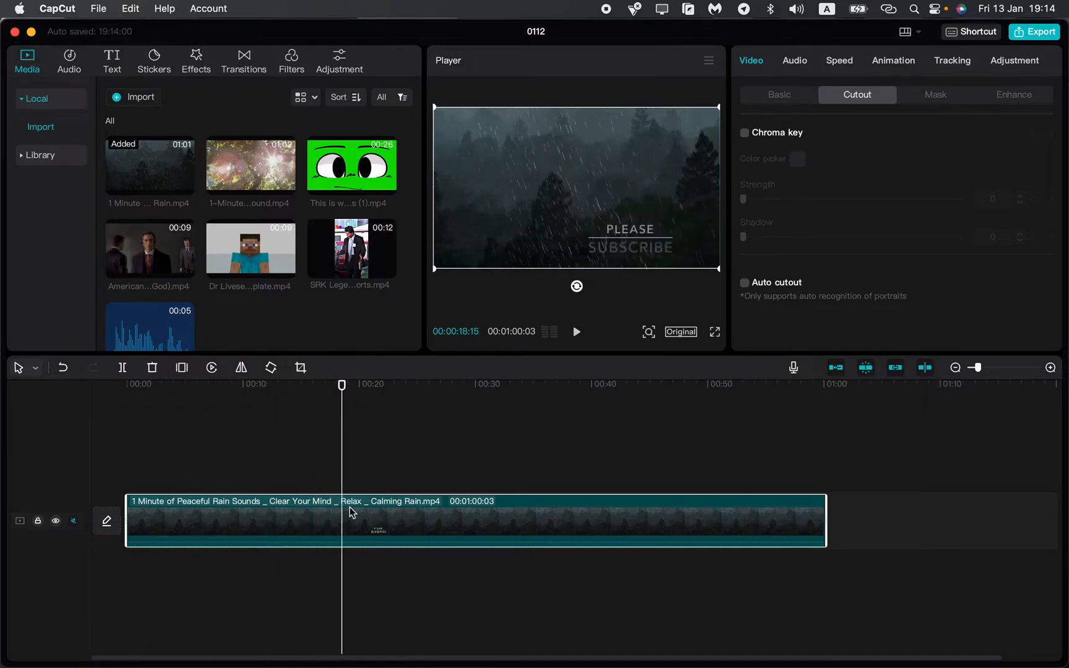
{"action": "left_click_drag", "start_coordinate": [342, 385], "coordinate": [322, 385]}
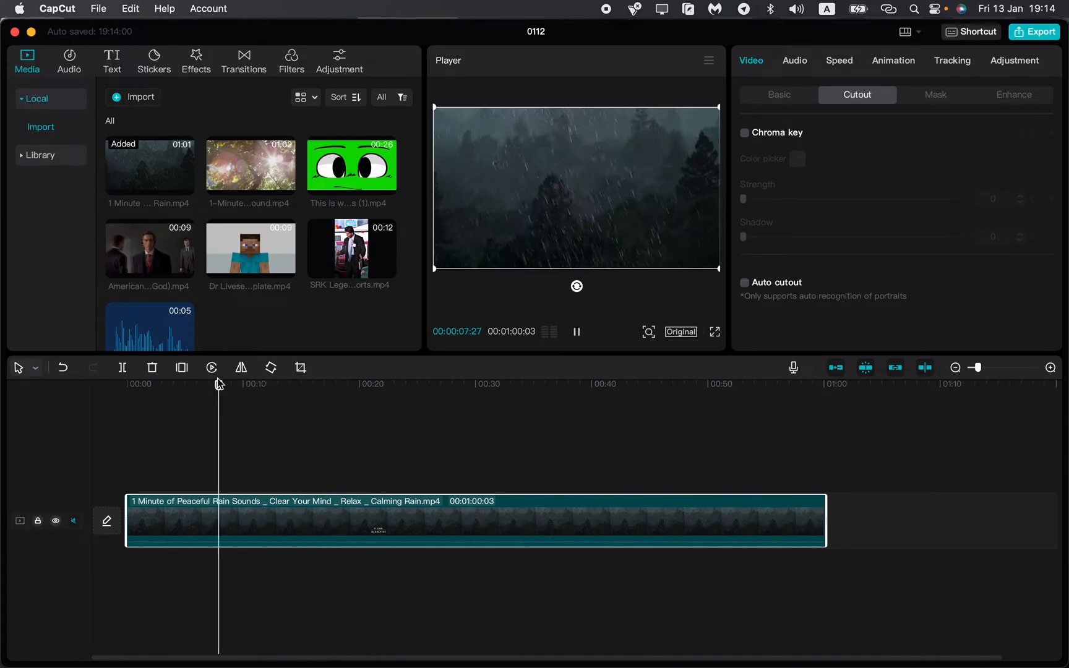
{"action": "left_click", "coordinate": [212, 368]}
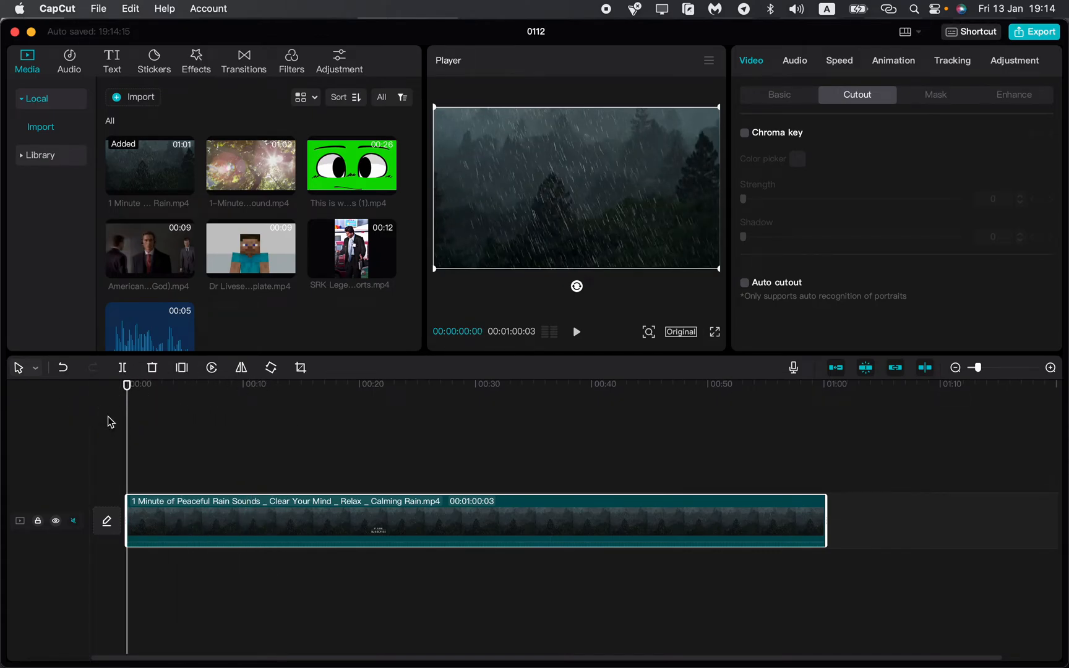
- Drag the rain clip's right edge leftward until it runs about ten seconds
{"action": "left_click", "coordinate": [602, 381]}
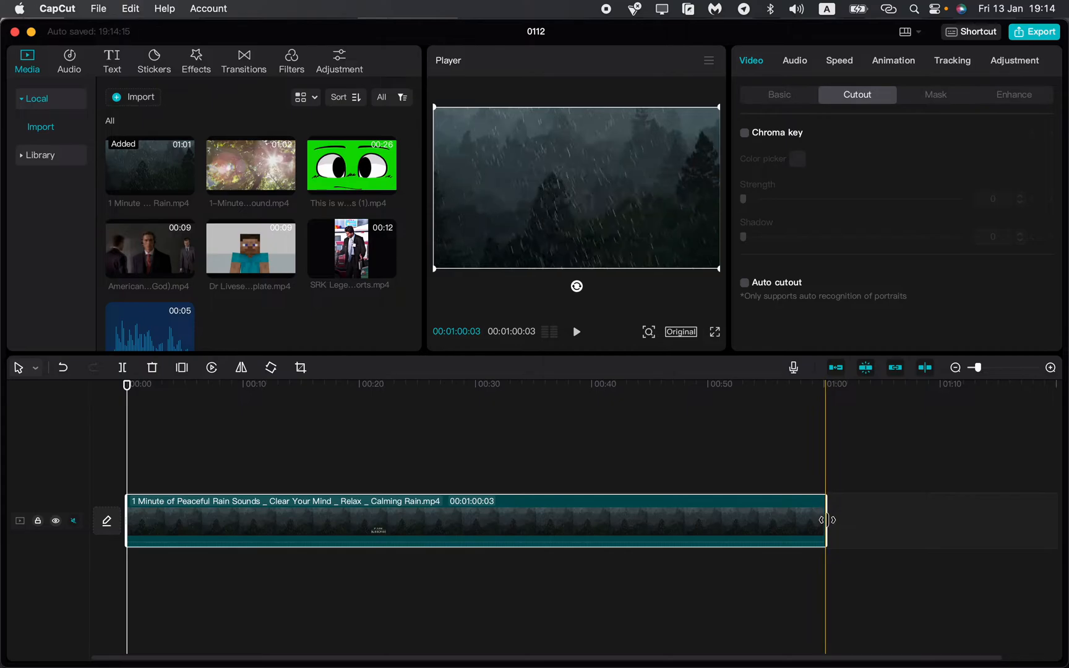
{"action": "left_click_drag", "start_coordinate": [825, 520], "coordinate": [303, 519]}
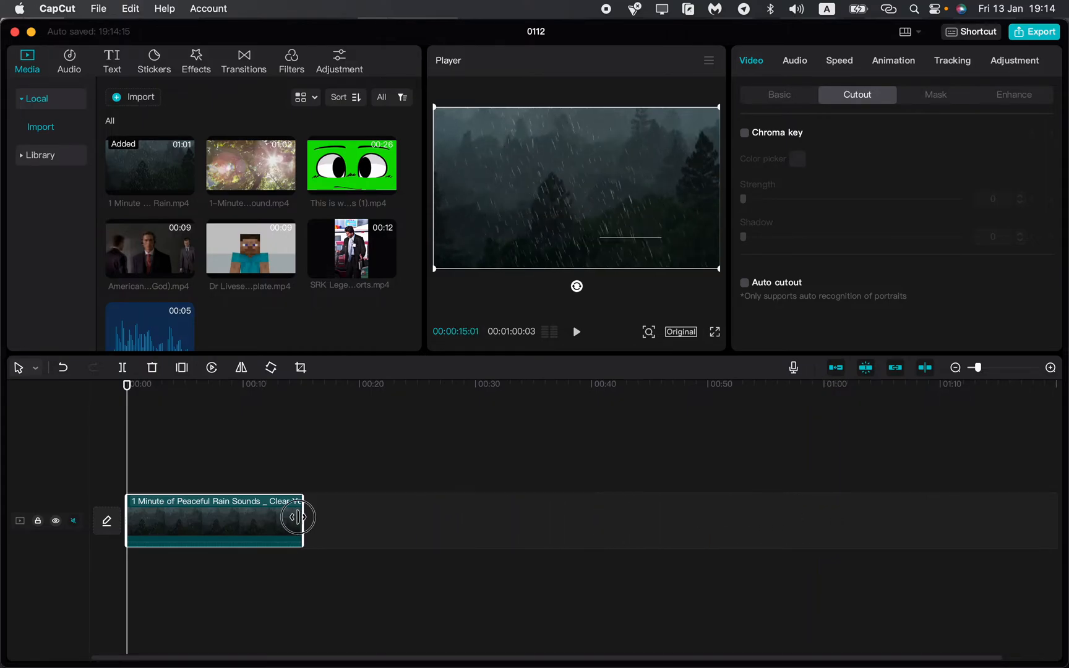
{"action": "left_click_drag", "start_coordinate": [299, 516], "coordinate": [245, 516]}
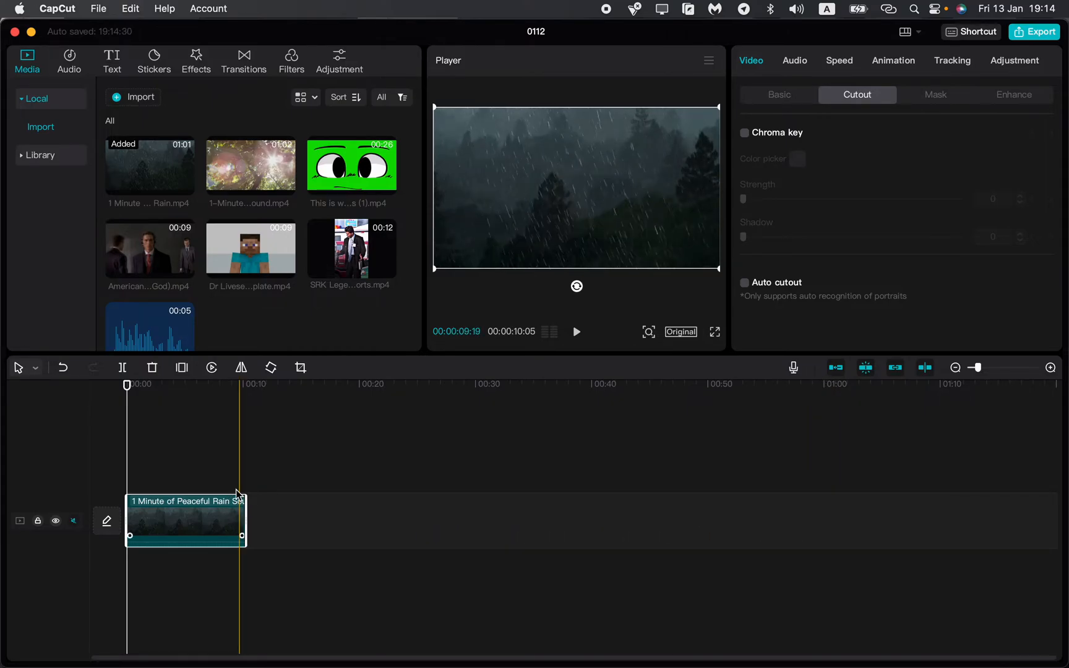
{"action": "left_click_drag", "start_coordinate": [126, 518], "coordinate": [157, 519]}
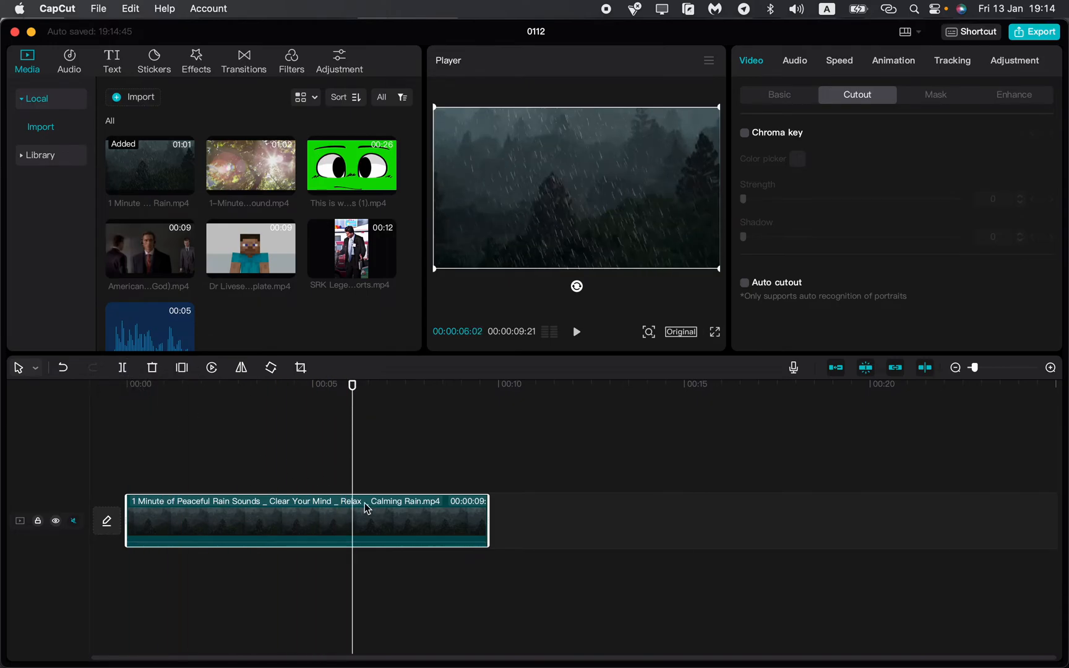
- Shorten the split-off second piece and rejoin it so the video runs just under eight seconds
{"action": "left_click_drag", "start_coordinate": [368, 508], "coordinate": [492, 522]}
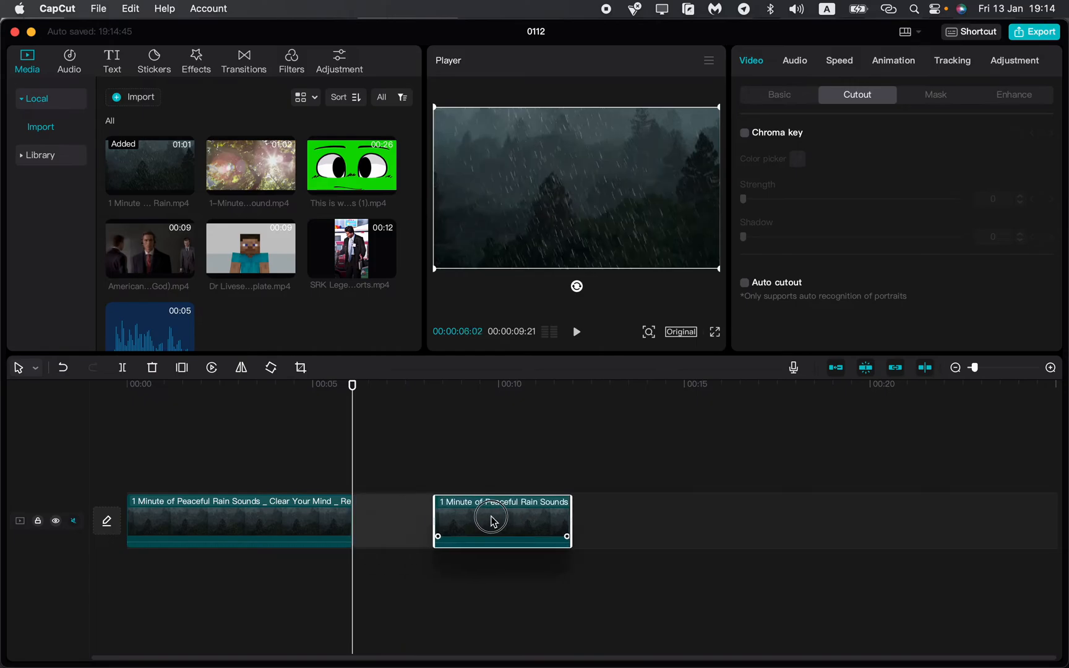
{"action": "left_click_drag", "start_coordinate": [502, 520], "coordinate": [420, 521]}
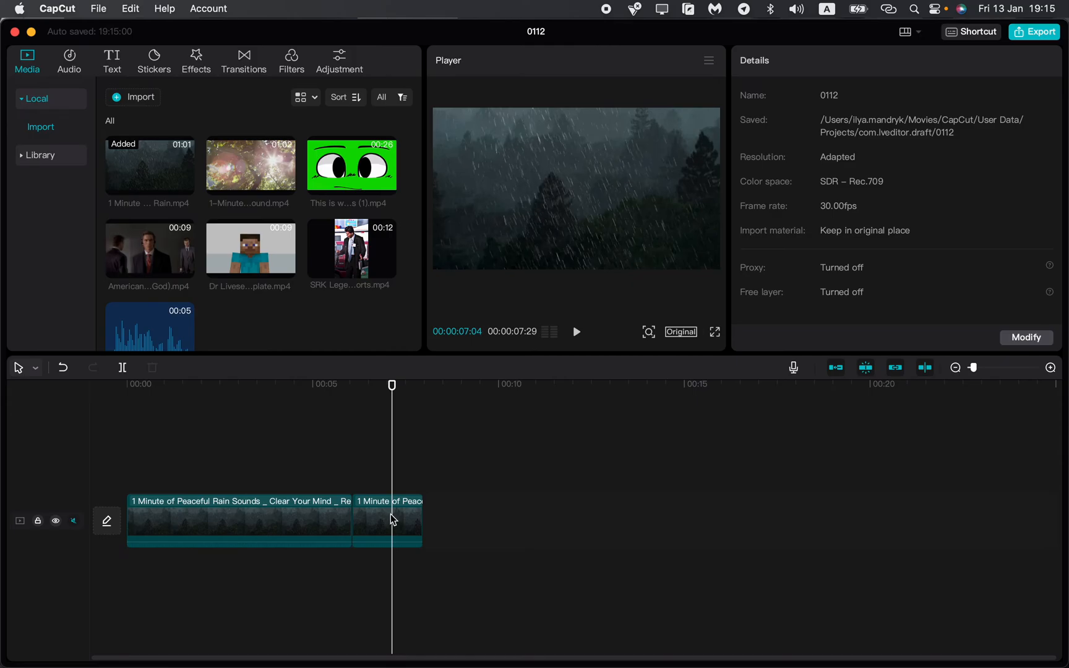
- Return the playhead to 00:00 and play the two-part rain edit from the start
{"action": "left_click", "coordinate": [387, 520]}
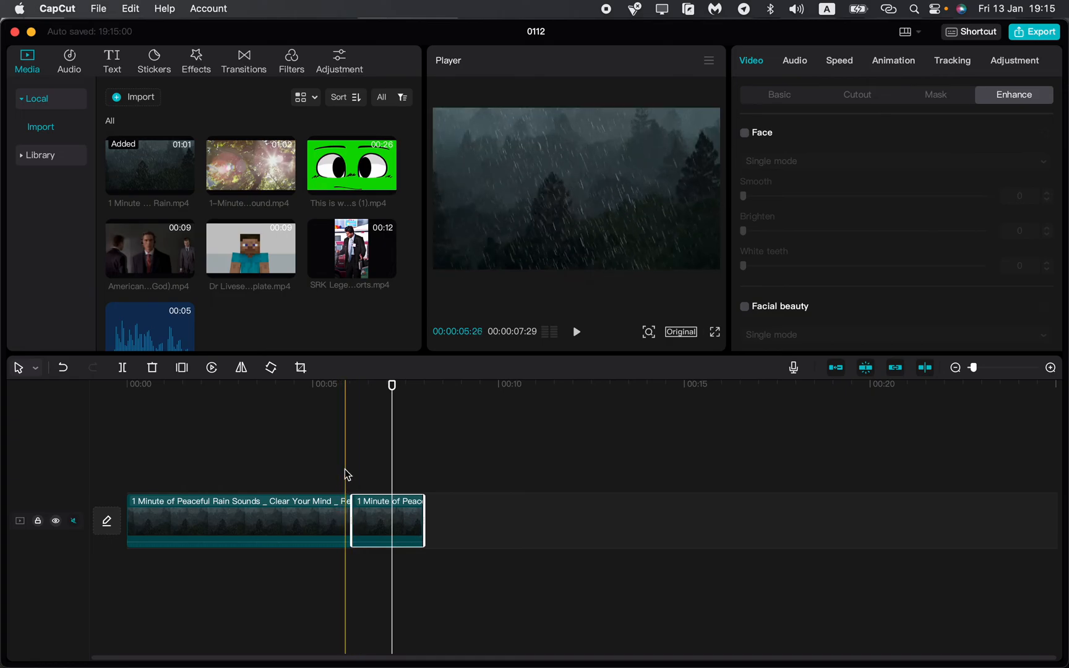
{"action": "left_click", "coordinate": [127, 384]}
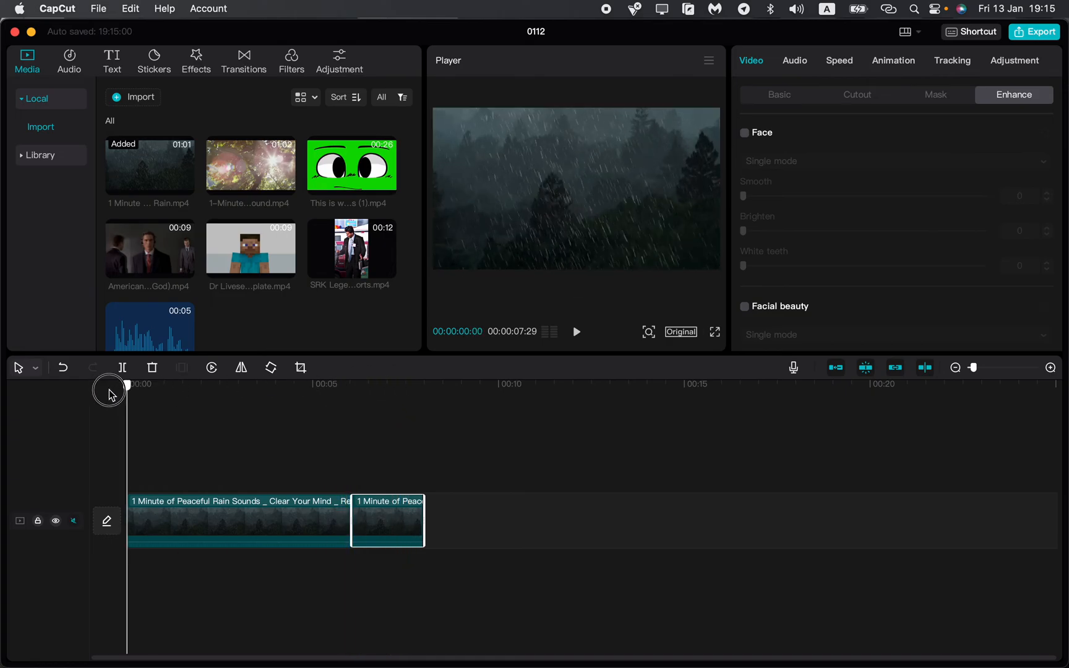
{"action": "left_click", "coordinate": [576, 333]}
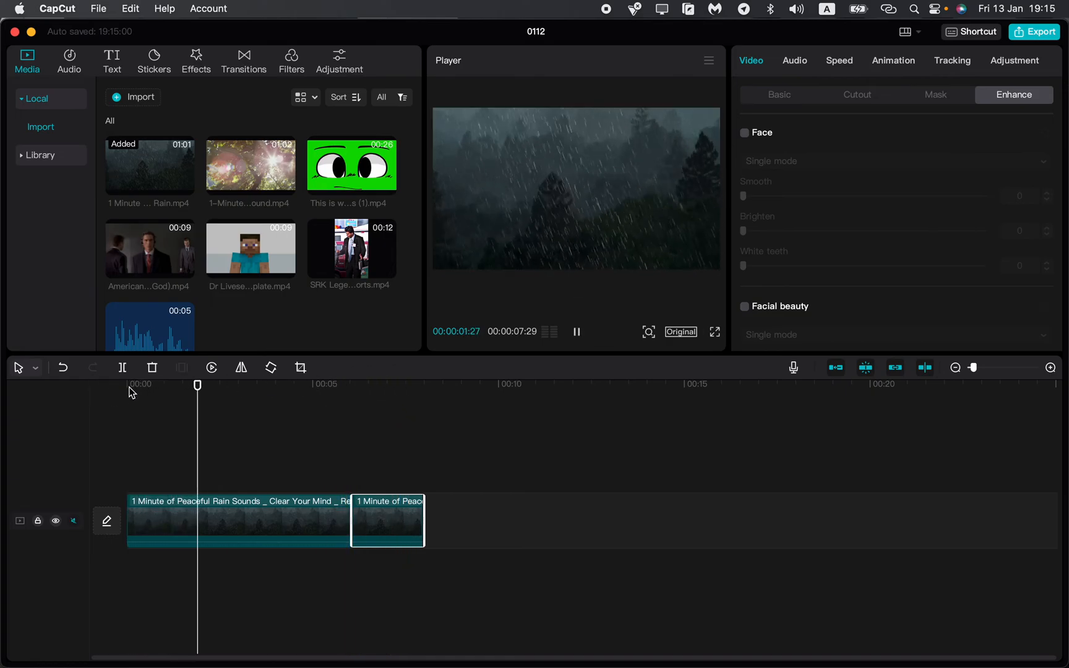